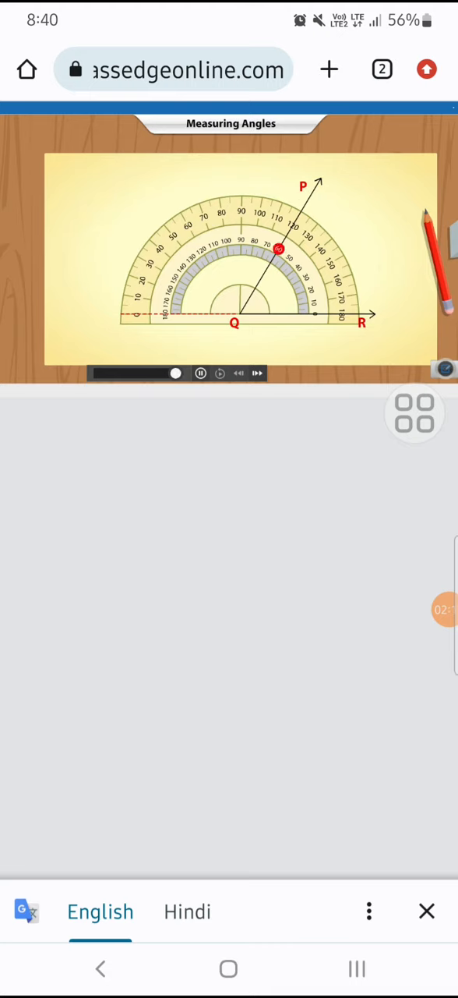
- Play the Measuring Angles animation until the protractor shows m∠PQR = 60°
left_click(221, 373)
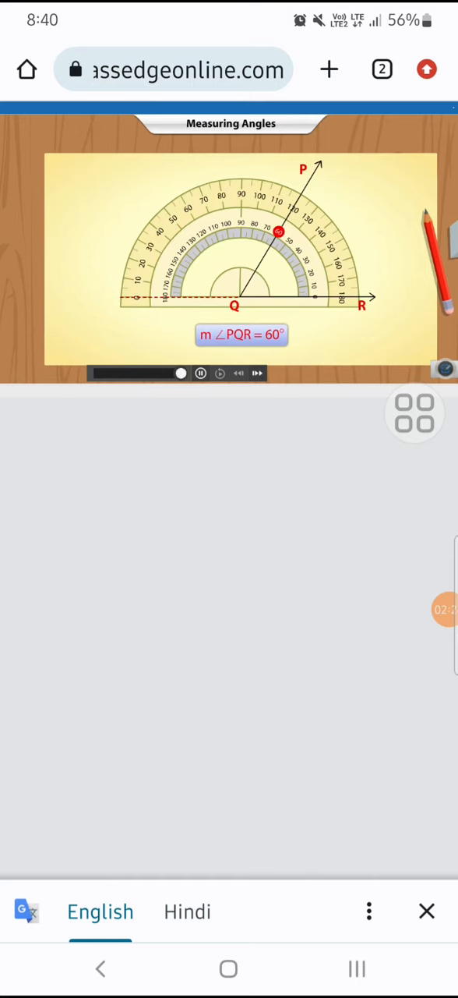
left_click(446, 610)
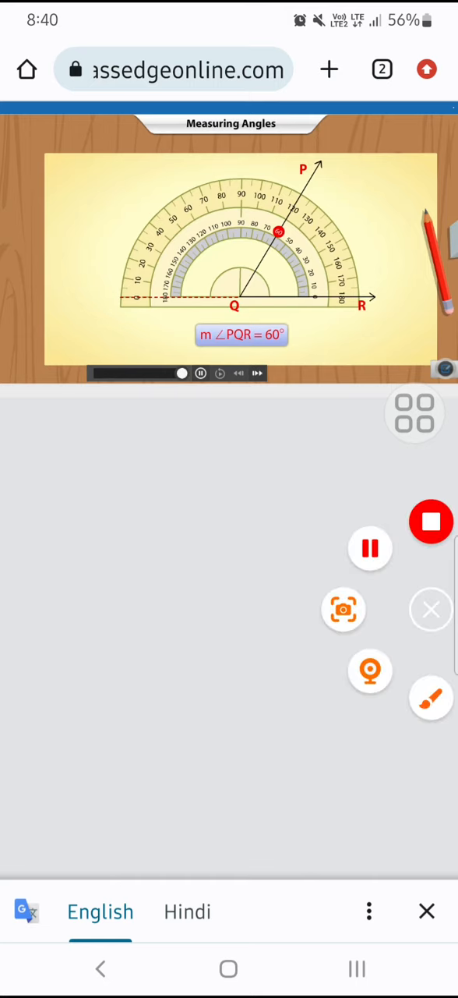